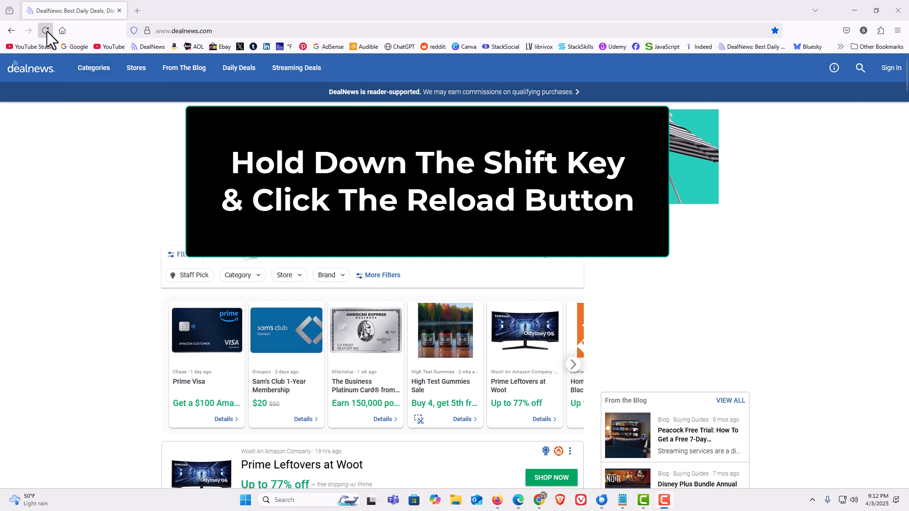
# Shift-click Reload to hard-refresh DealNews, bypassing cached files.
pyautogui.click(46, 31)
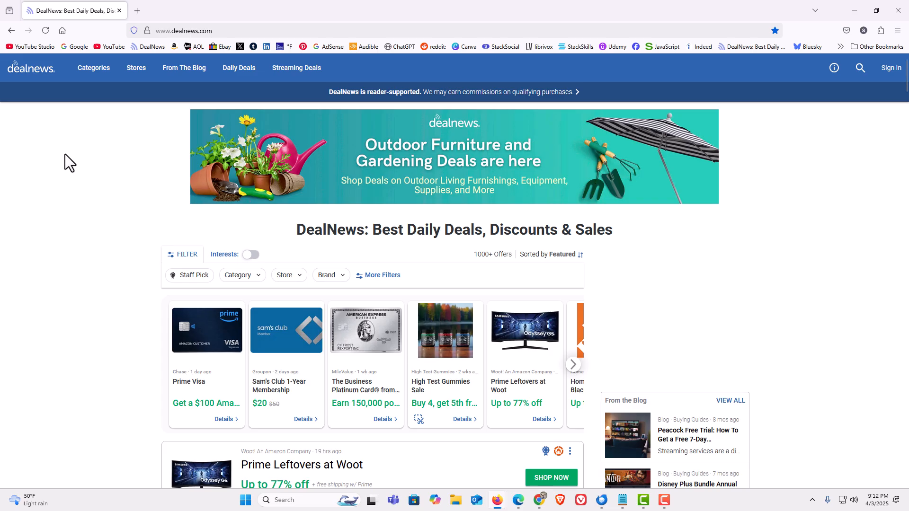
# Hard-refresh the DealNews page again with Ctrl+F5 and Ctrl+Shift+R.
pyautogui.press('ctrl+f5')
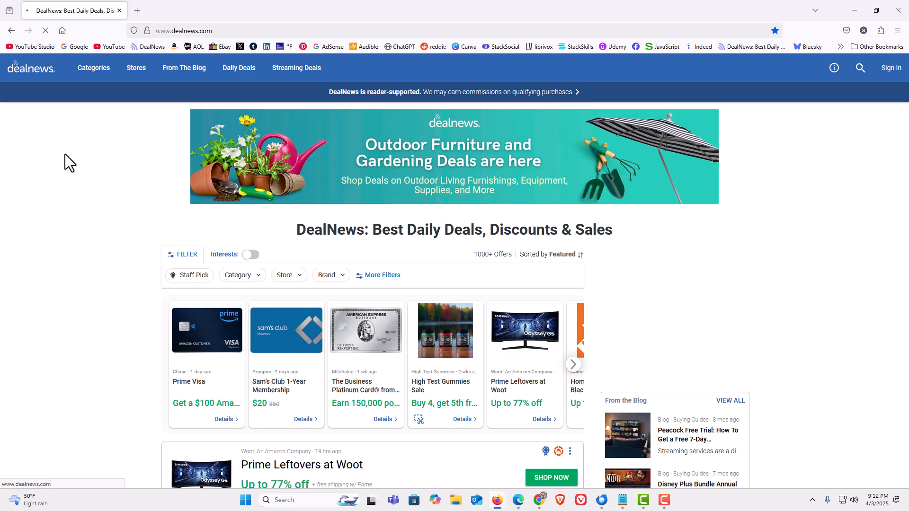
pyautogui.press('ctrl+shift+r')
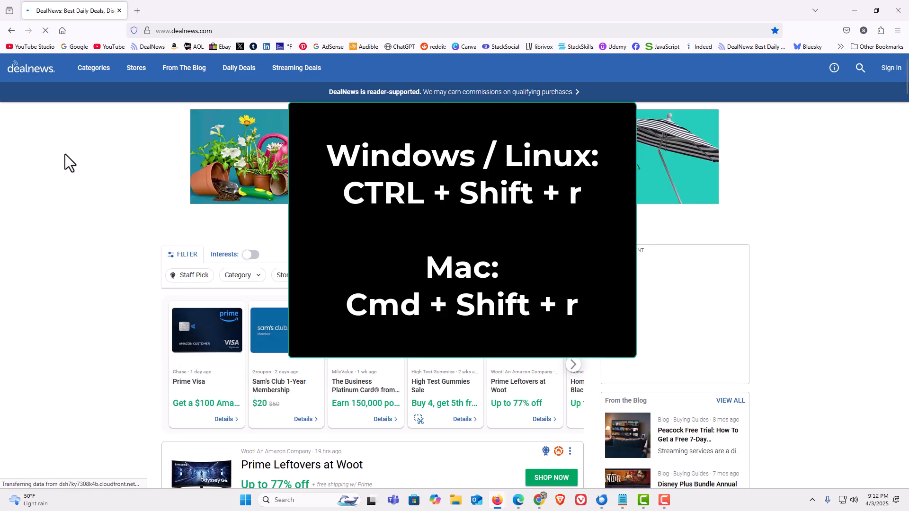